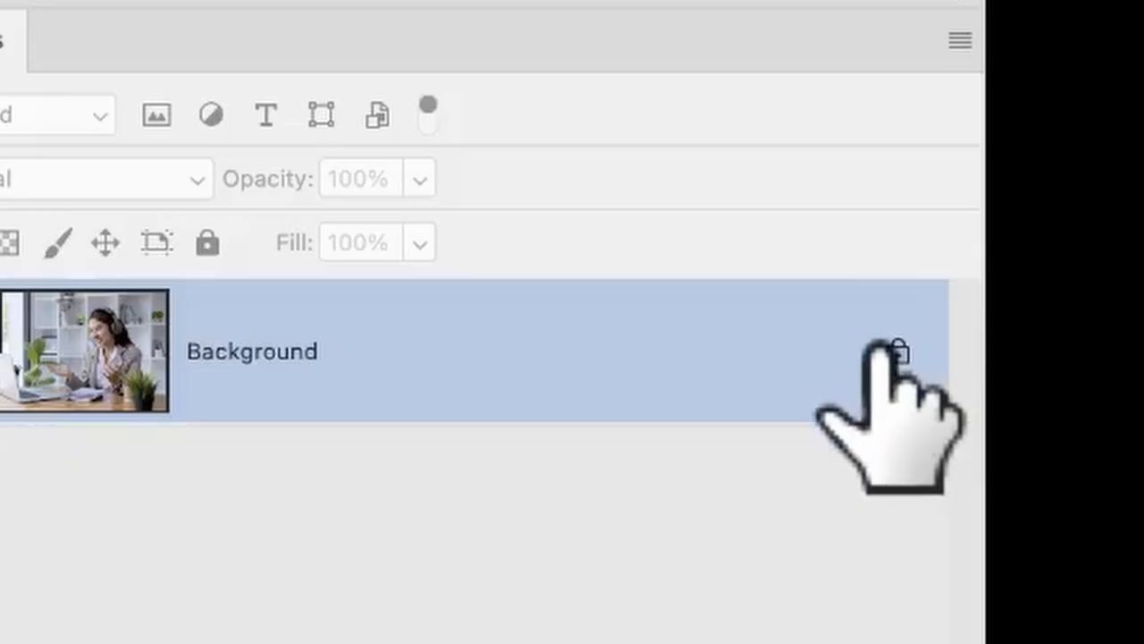
{"action": "mouse_move", "coordinate": [898, 354]}
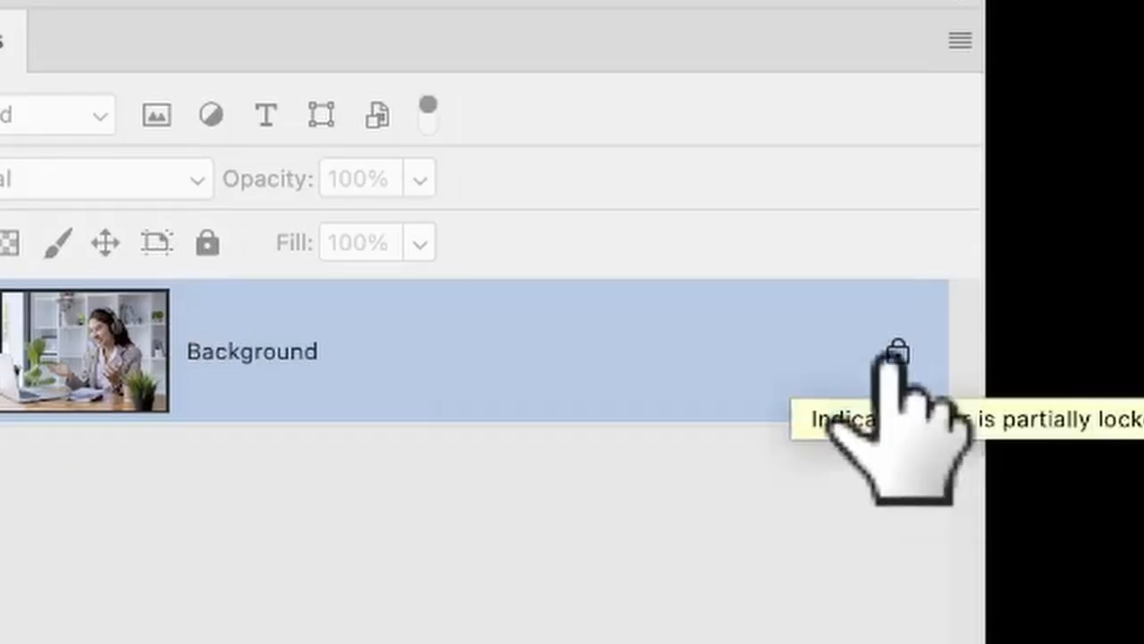
Step: Unlock the Background into Layer 0 and scale the photo to about 91%, leaving a transparent margin
{"action": "left_click", "coordinate": [898, 350]}
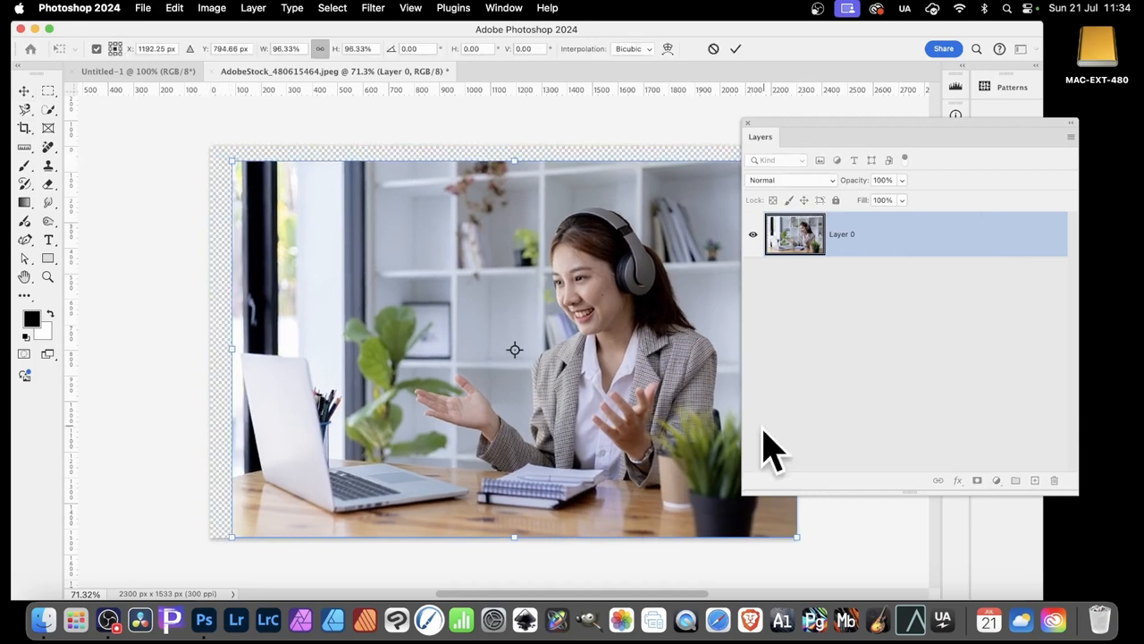
{"action": "left_click_drag", "start_coordinate": [795, 536], "coordinate": [783, 532]}
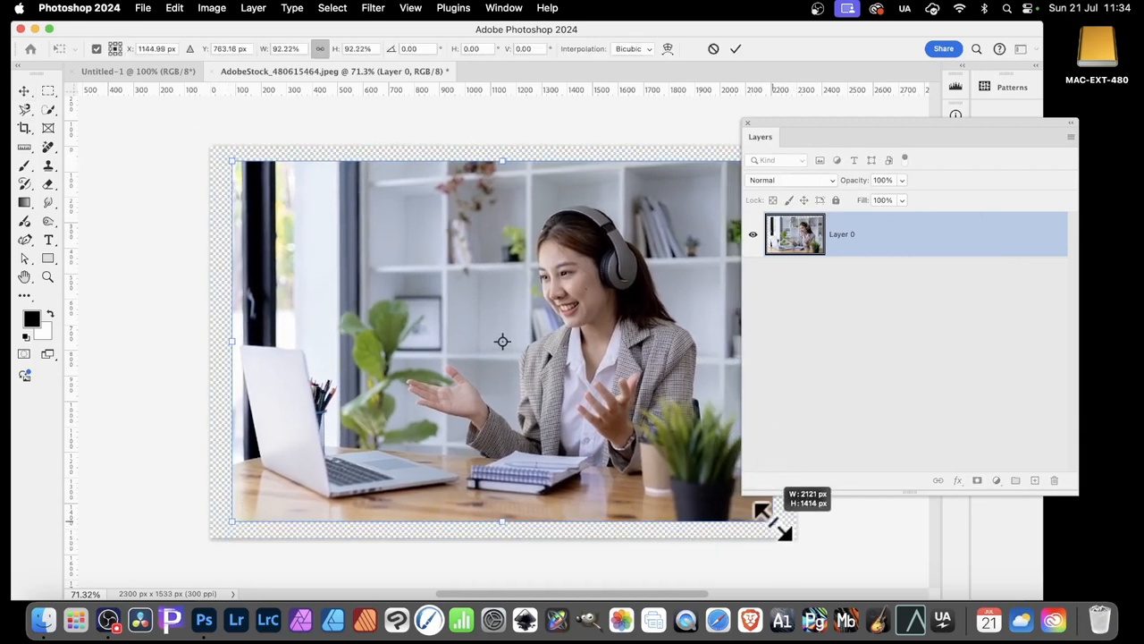
{"action": "left_click_drag", "start_coordinate": [783, 532], "coordinate": [765, 515]}
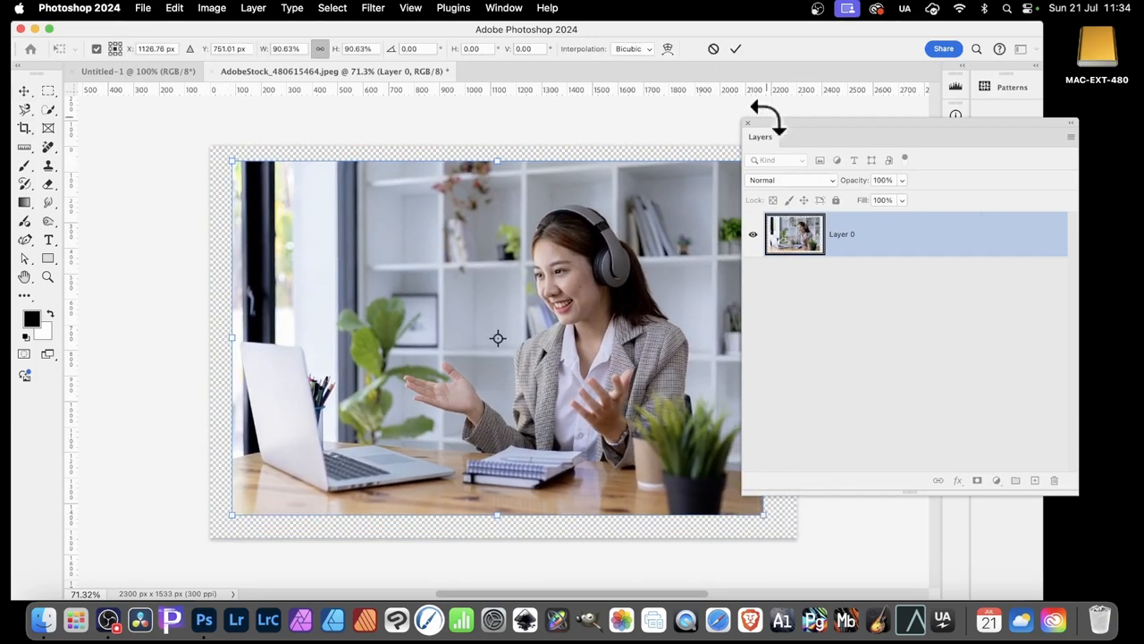
{"action": "left_click", "coordinate": [737, 49]}
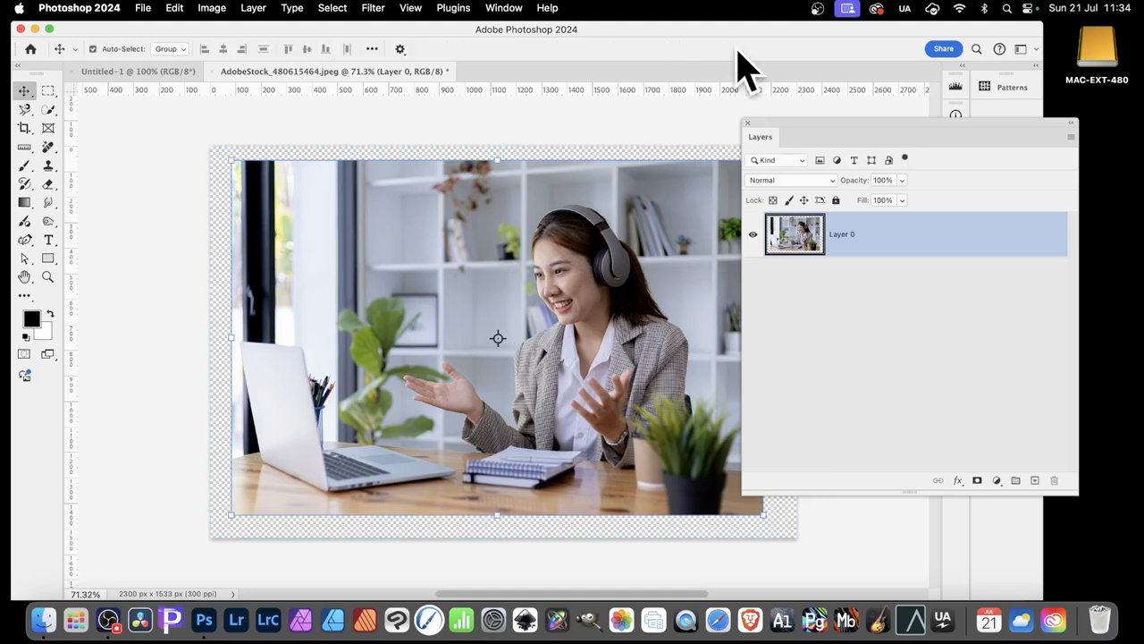
{"action": "mouse_move", "coordinate": [581, 98]}
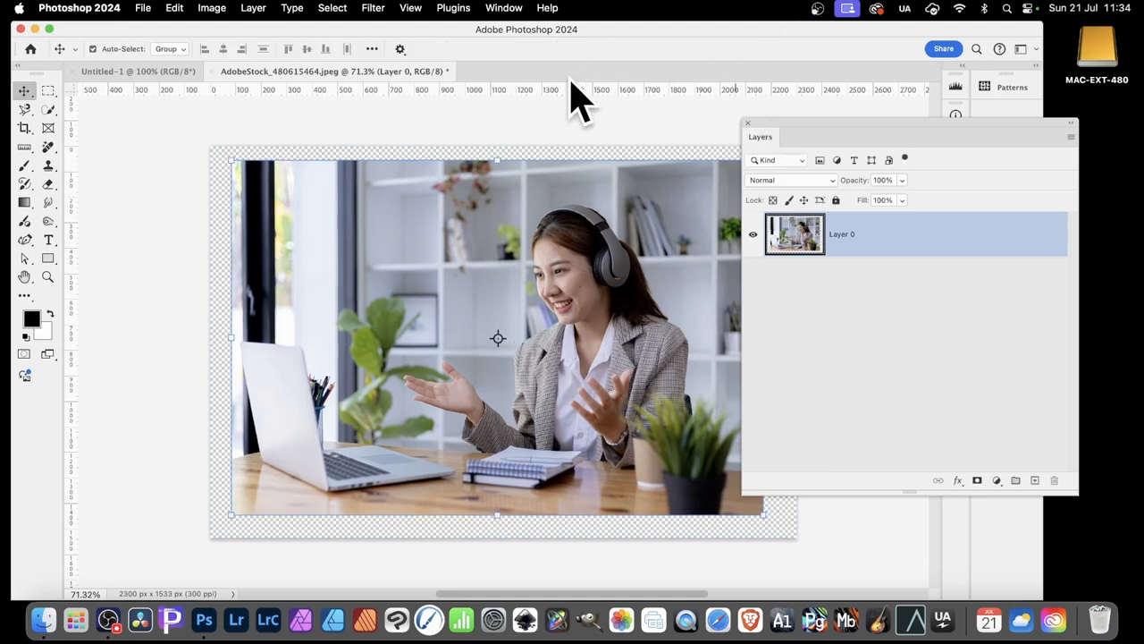
Step: Load a selection from Layer 0 Transparency so the photo's outline is selected
{"action": "left_click", "coordinate": [332, 8]}
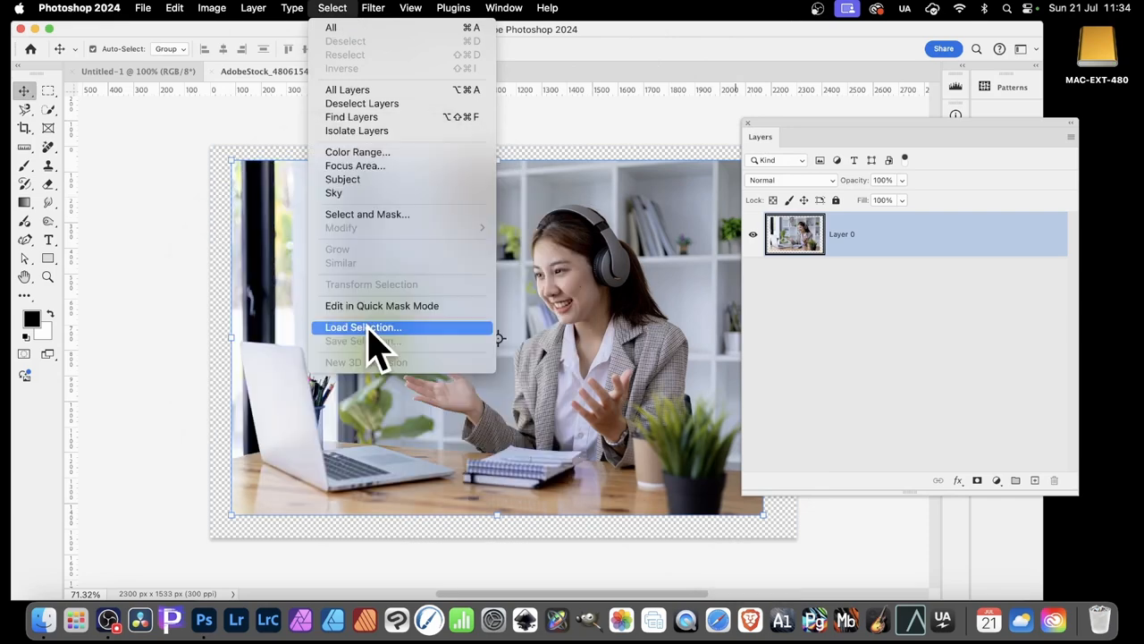
{"action": "left_click", "coordinate": [363, 325]}
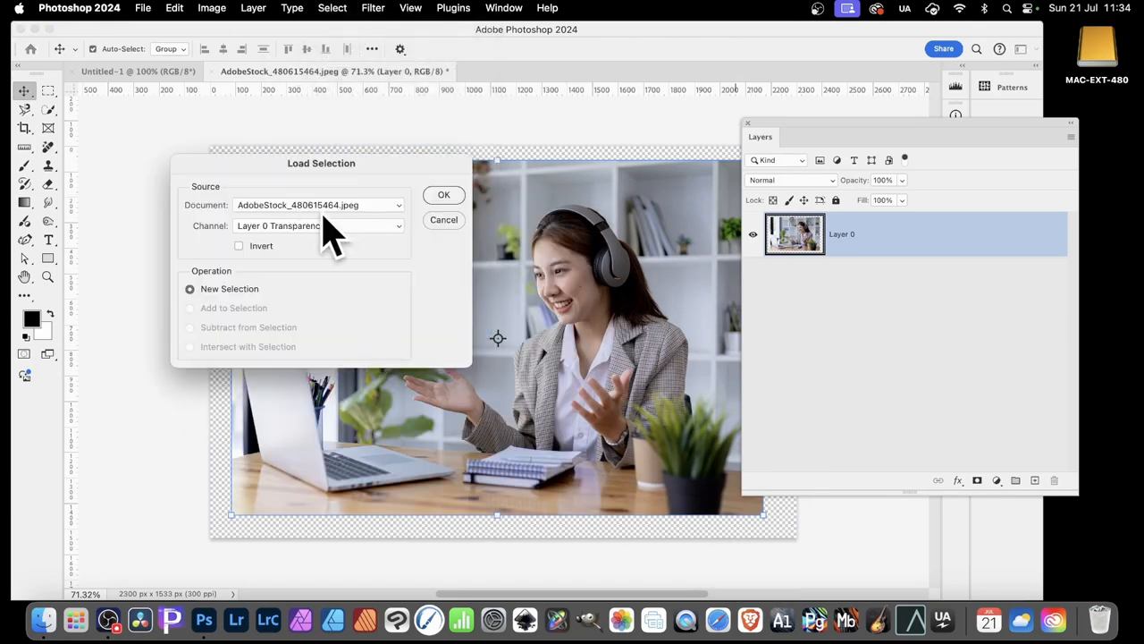
{"action": "left_click", "coordinate": [318, 226]}
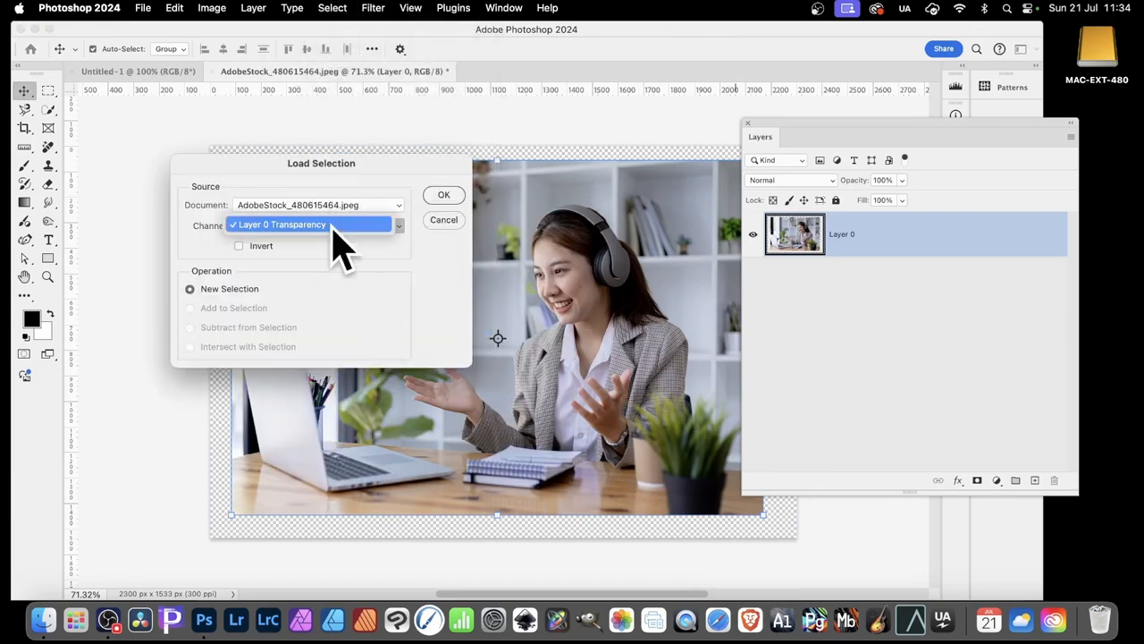
{"action": "left_click", "coordinate": [443, 195]}
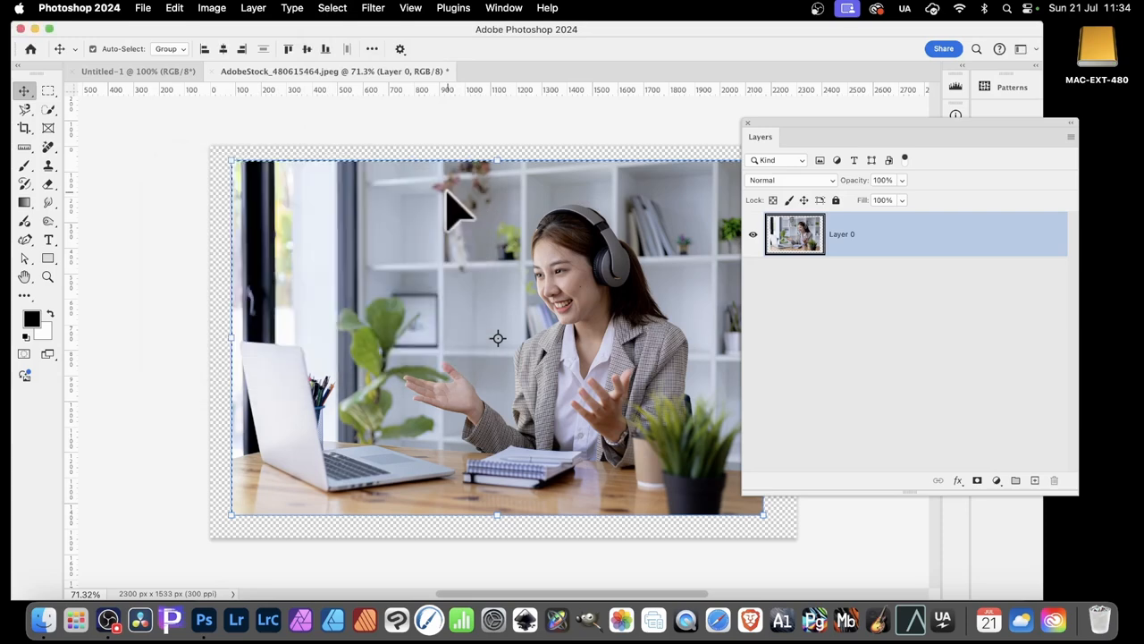
{"action": "mouse_move", "coordinate": [272, 500]}
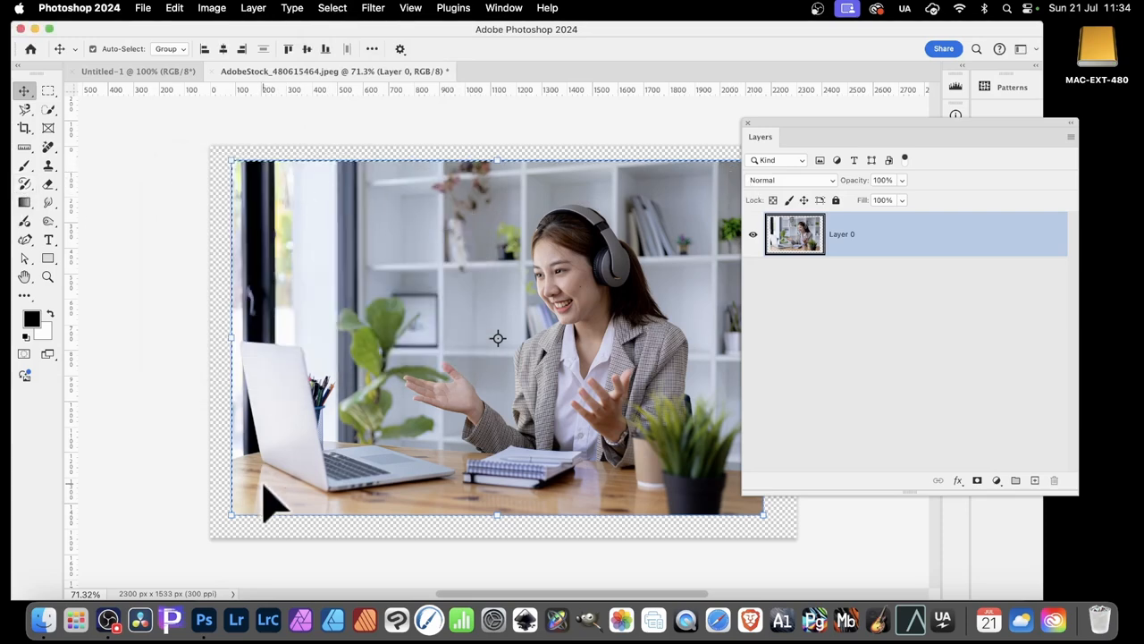
{"action": "mouse_move", "coordinate": [761, 515]}
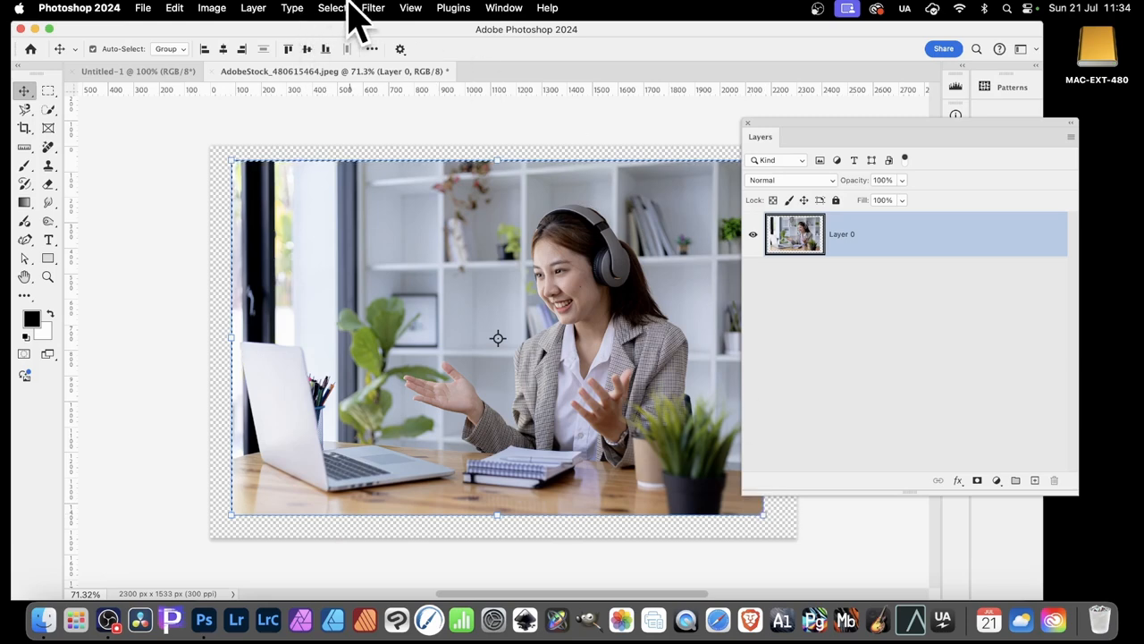
Step: Transform the selection, pulling it inward from the photo's right and bottom edges
{"action": "left_click", "coordinate": [333, 7]}
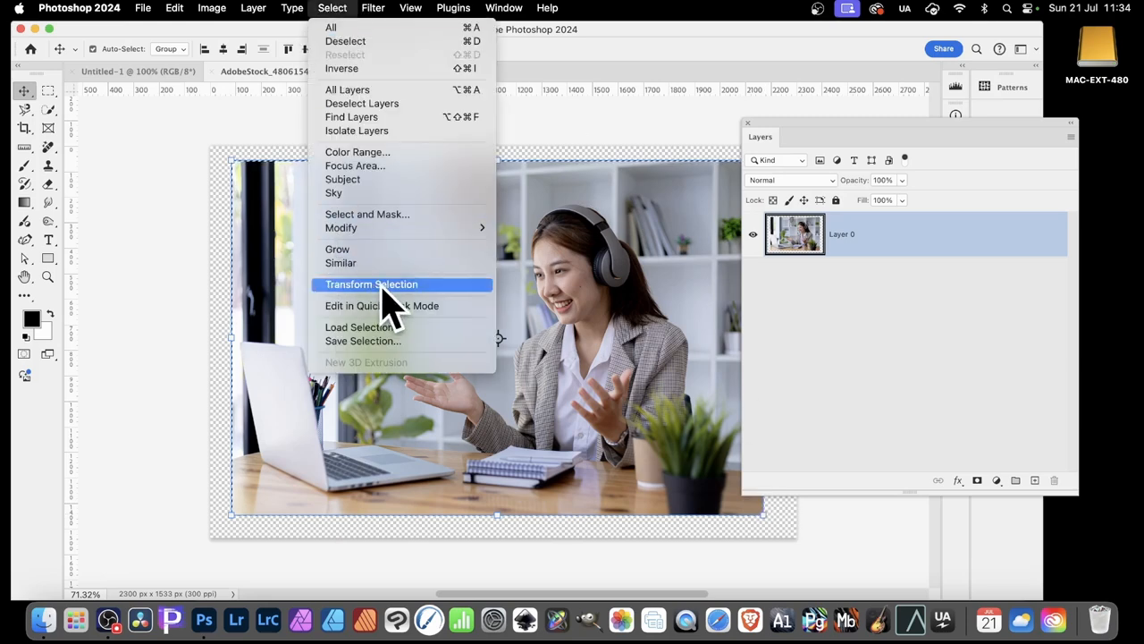
{"action": "left_click", "coordinate": [372, 285]}
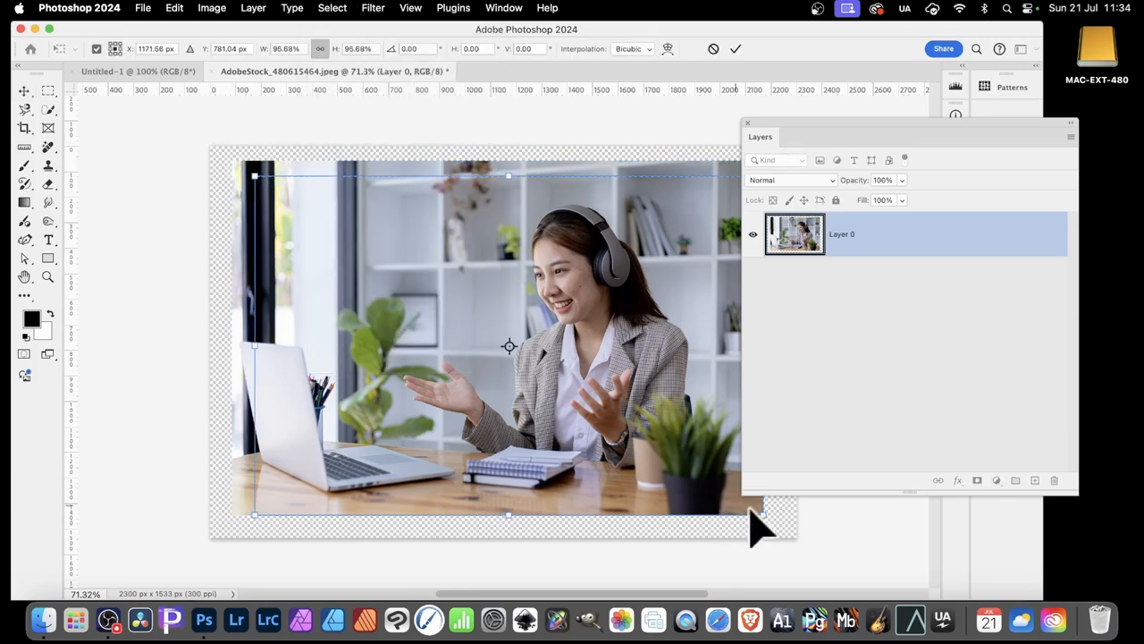
{"action": "left_click_drag", "start_coordinate": [760, 518], "coordinate": [733, 497]}
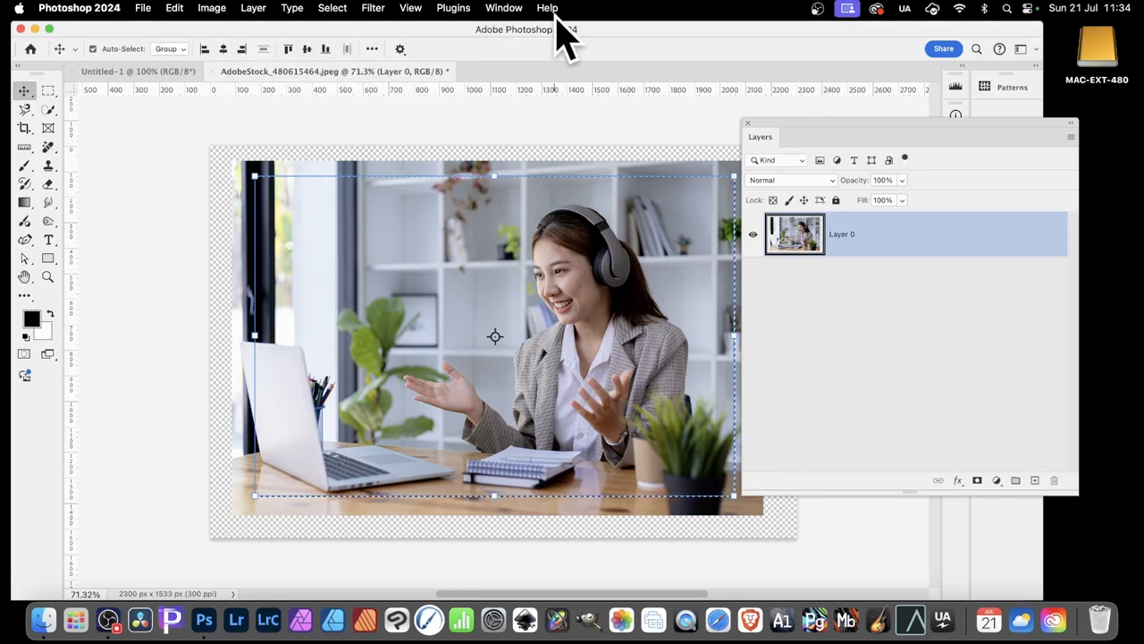
{"action": "mouse_move", "coordinate": [348, 27]}
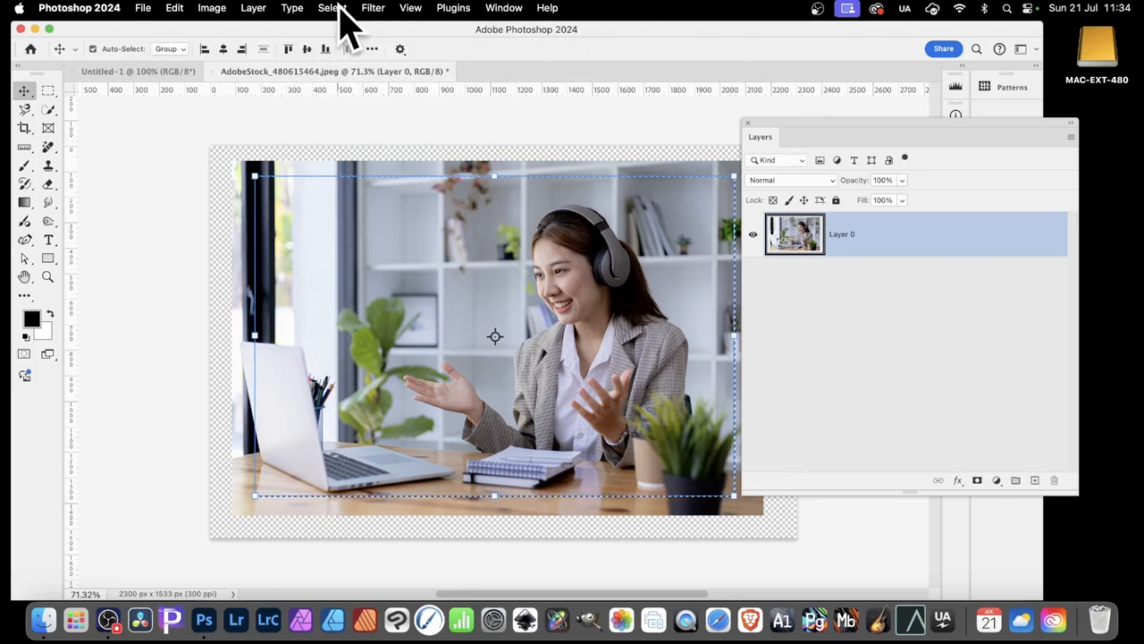
Step: Feather the inset selection by 60 pixels for softly rounded corners
{"action": "left_click", "coordinate": [333, 8]}
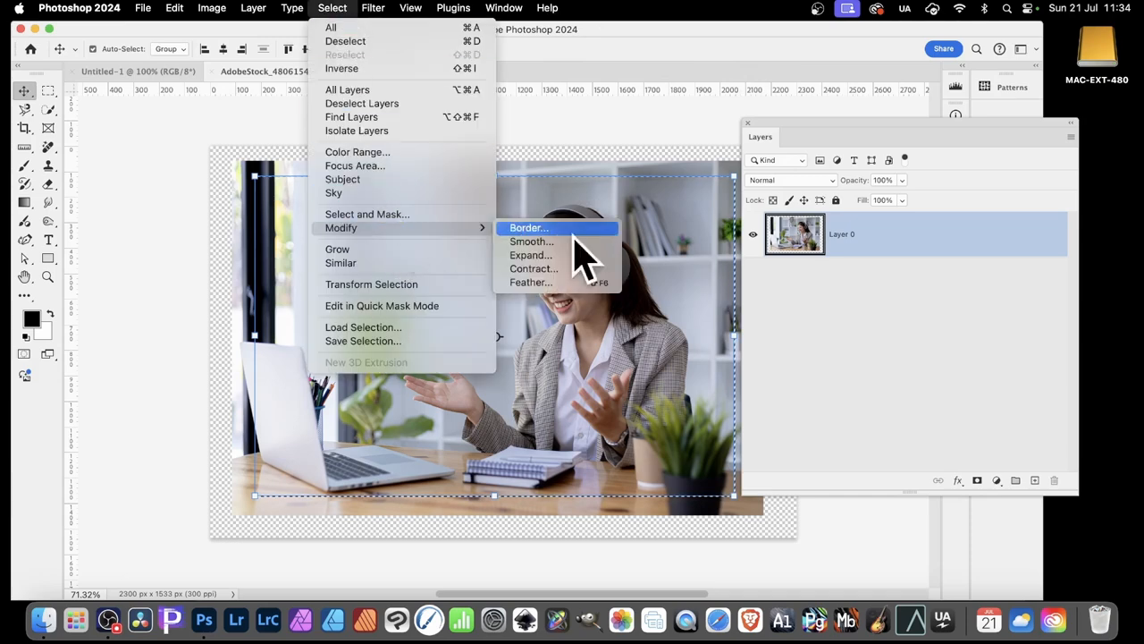
{"action": "mouse_move", "coordinate": [531, 282]}
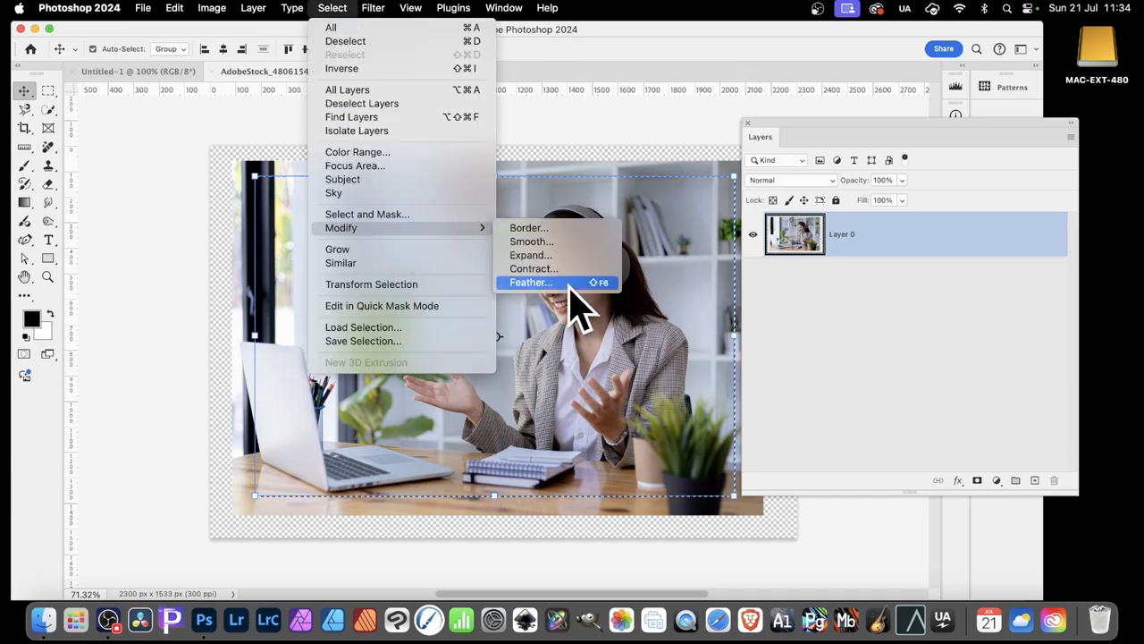
{"action": "left_click", "coordinate": [529, 283]}
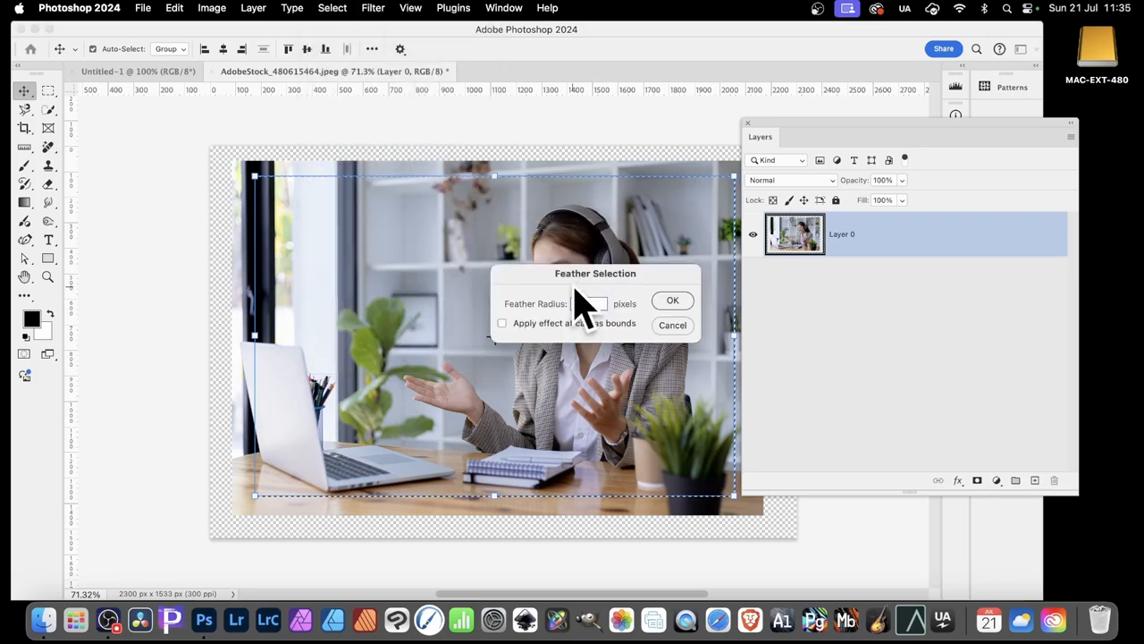
{"action": "type", "text": "60"}
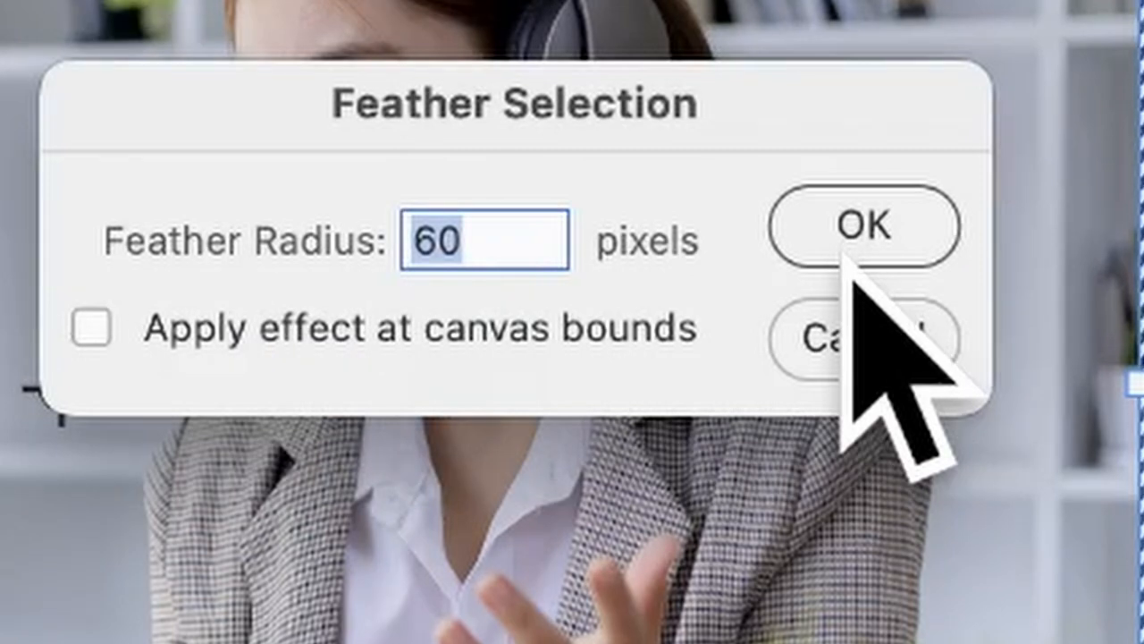
{"action": "left_click", "coordinate": [865, 225]}
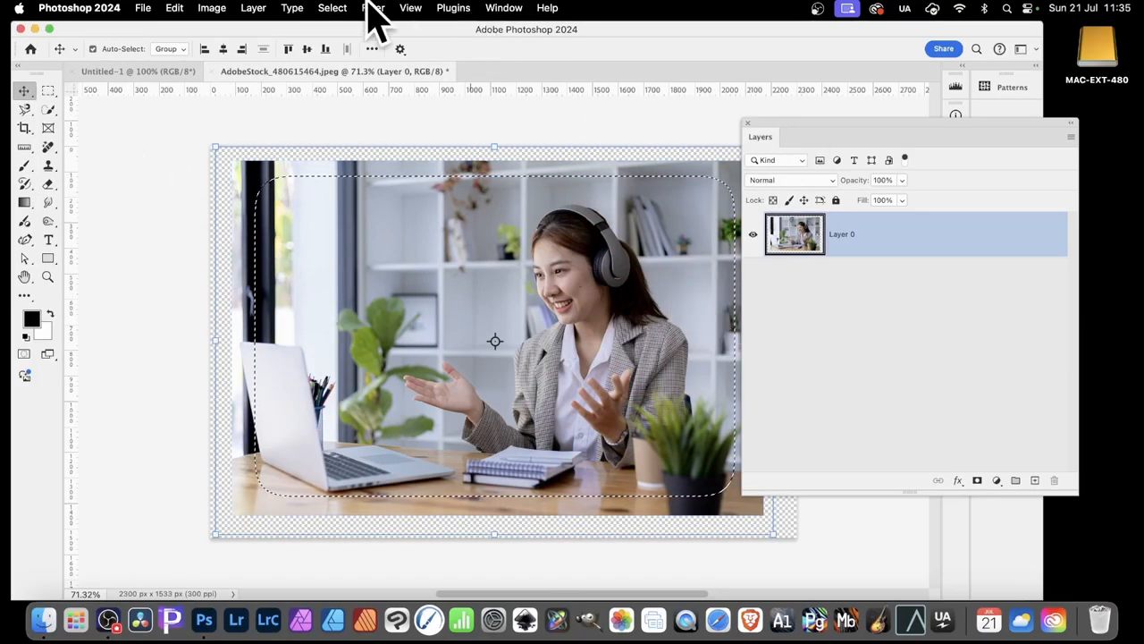
Step: Invert the selection so only the outer border margin is selected
{"action": "left_click", "coordinate": [332, 7]}
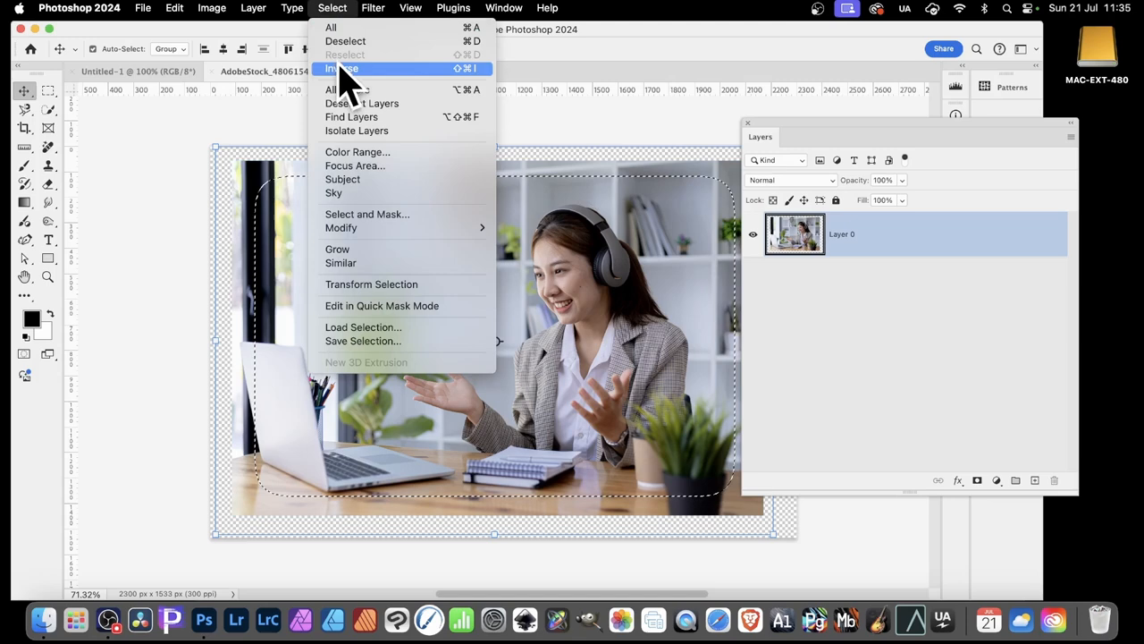
{"action": "left_click", "coordinate": [341, 68]}
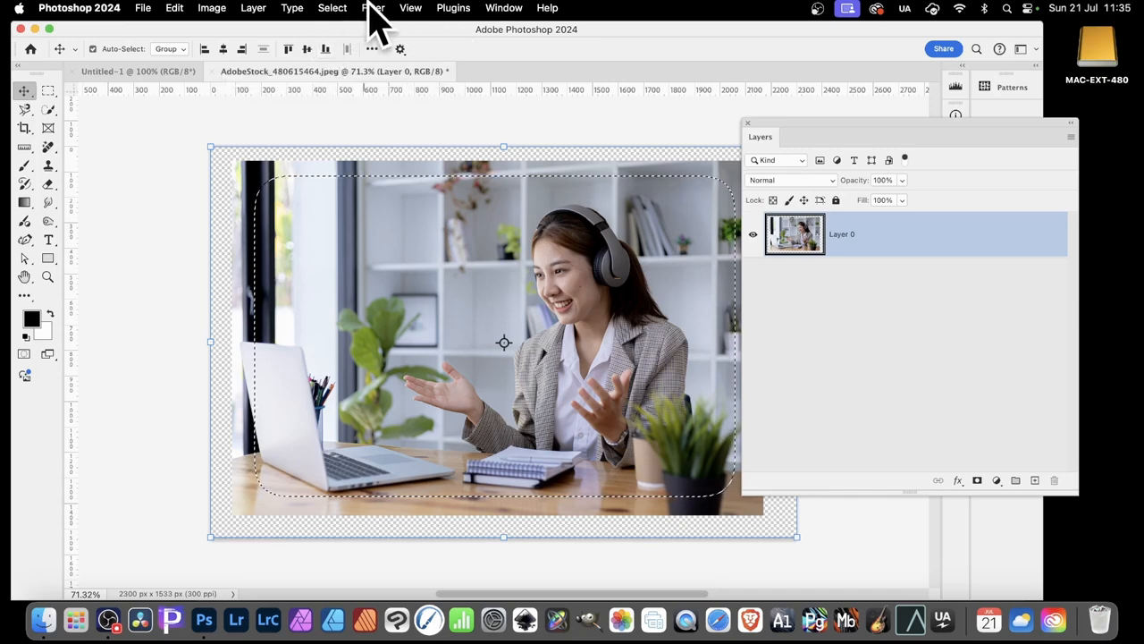
Step: Apply a Wave distortion to the border with wavelength 74–171 and amplitude up to 133
{"action": "left_click", "coordinate": [372, 7]}
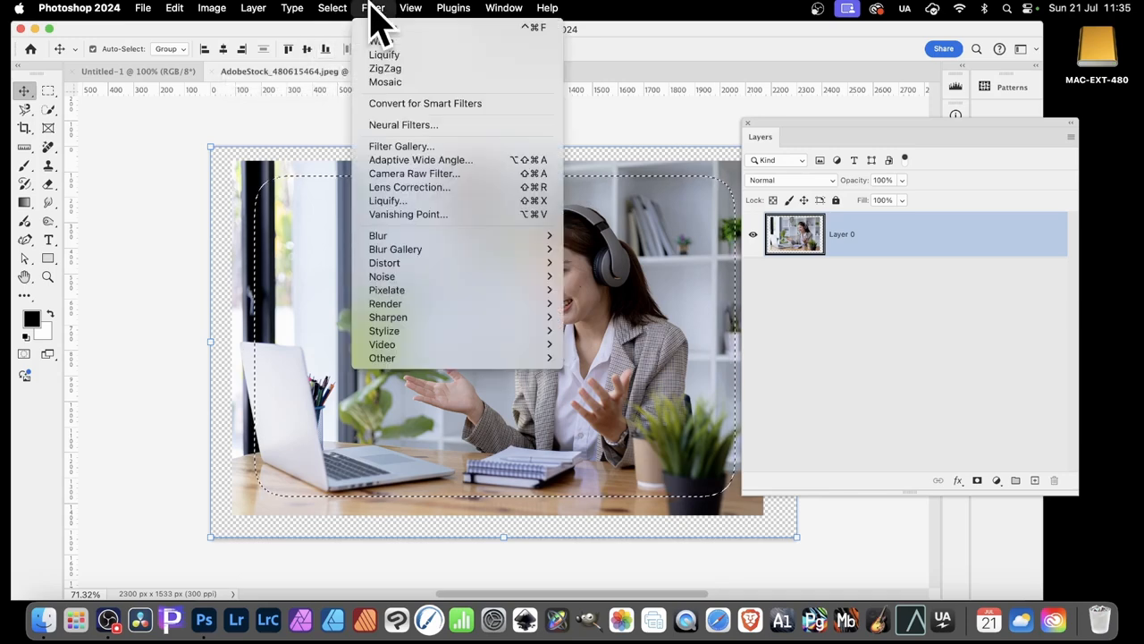
{"action": "mouse_move", "coordinate": [385, 262]}
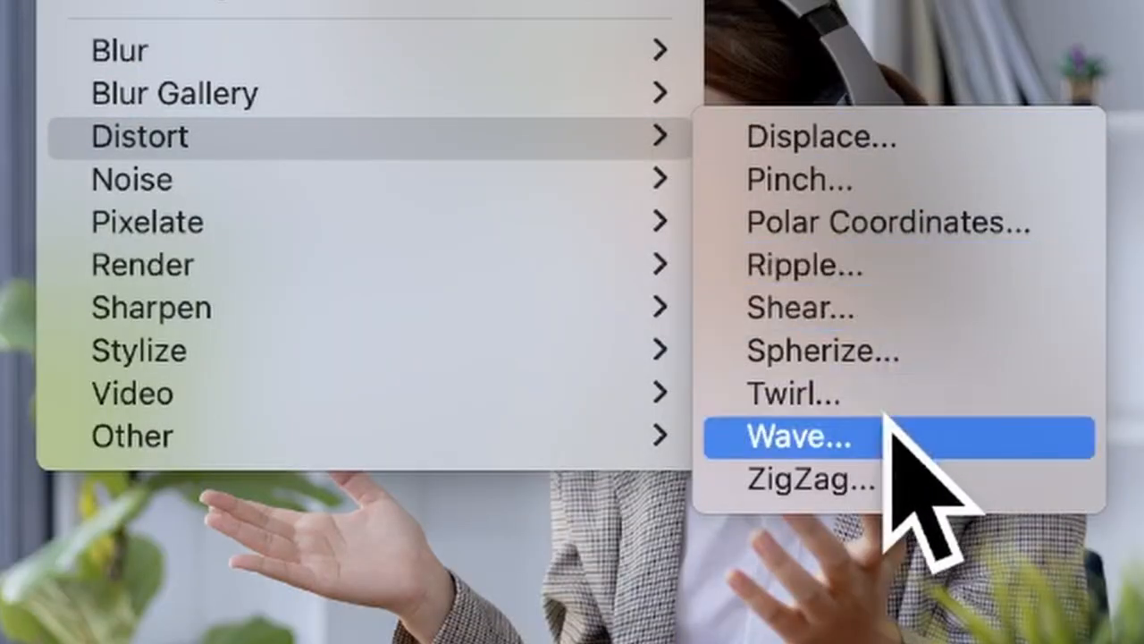
{"action": "left_click", "coordinate": [795, 436]}
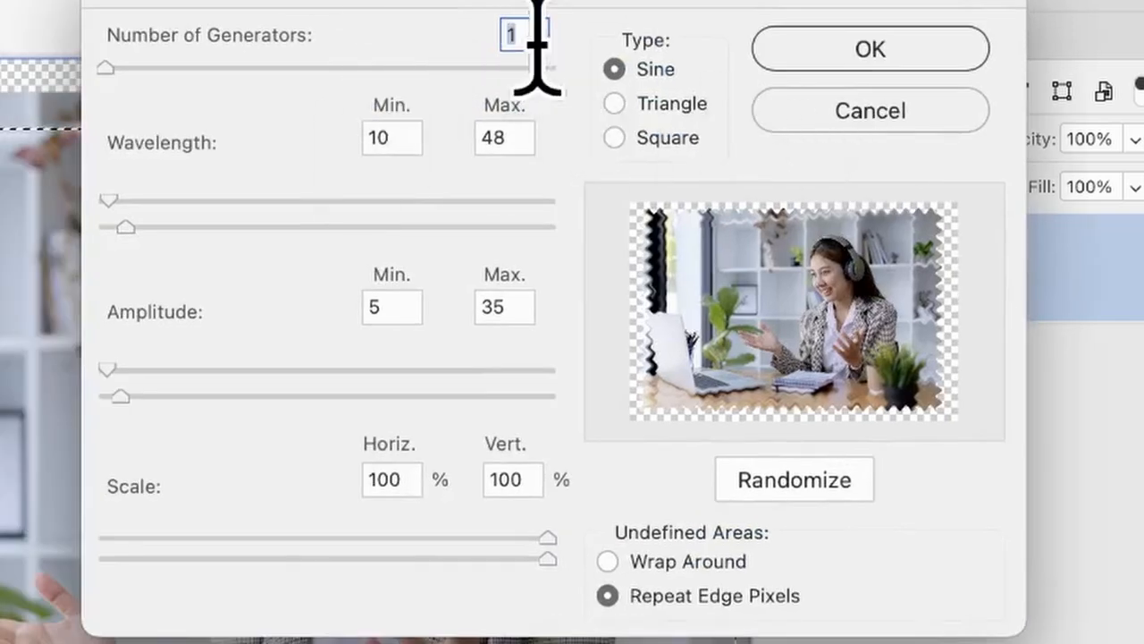
{"action": "left_click_drag", "start_coordinate": [121, 227], "coordinate": [143, 227]}
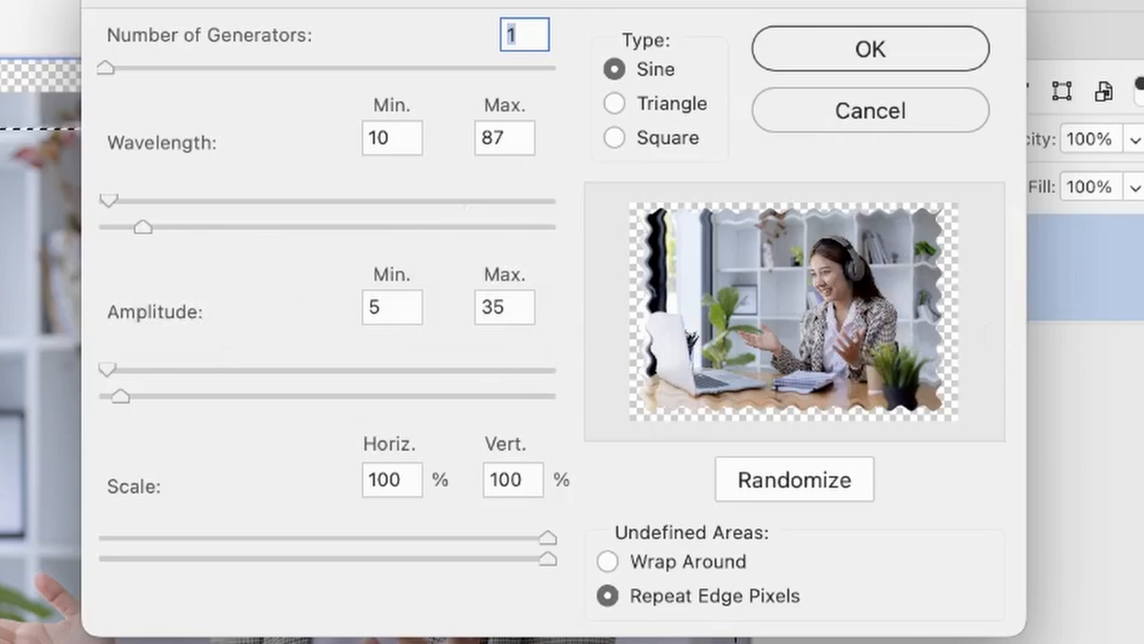
{"action": "mouse_move", "coordinate": [165, 336]}
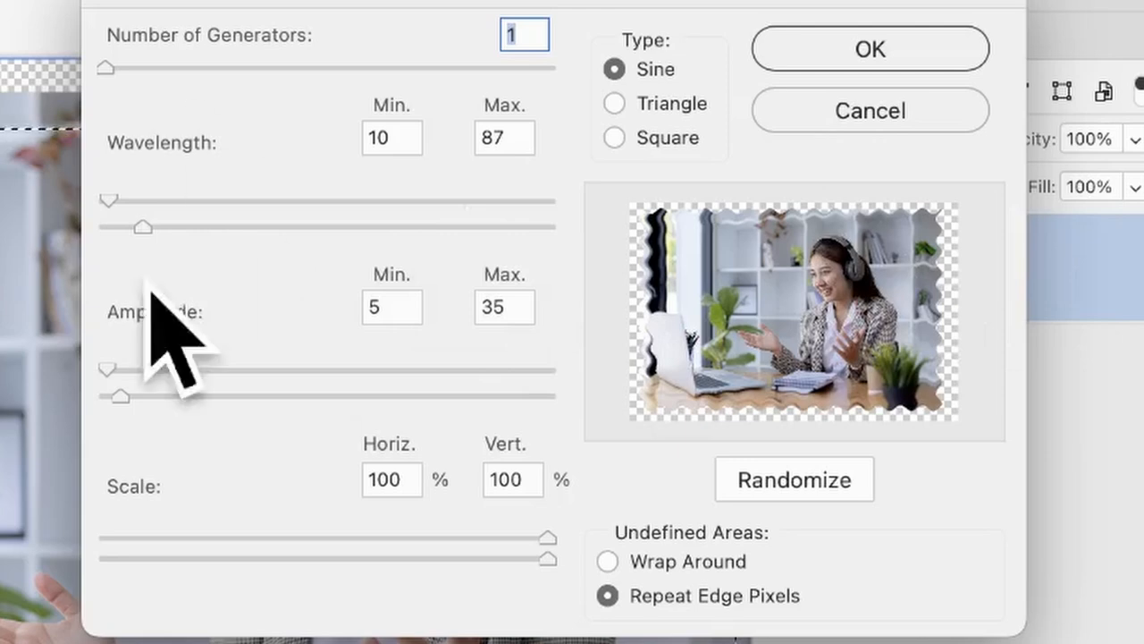
{"action": "left_click", "coordinate": [794, 480]}
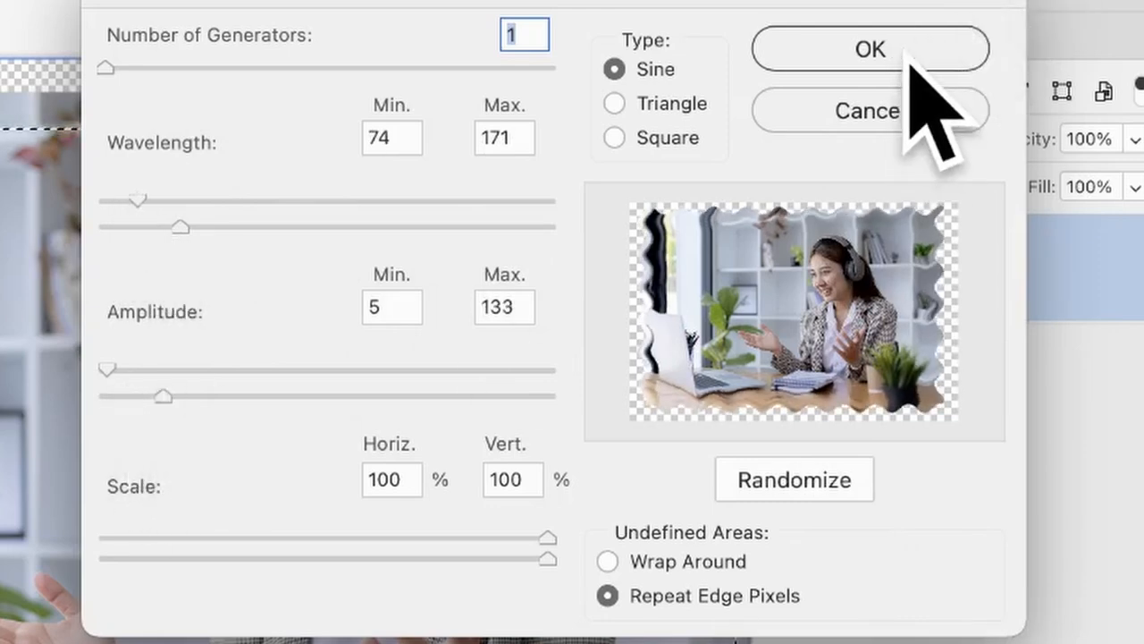
{"action": "left_click", "coordinate": [869, 48]}
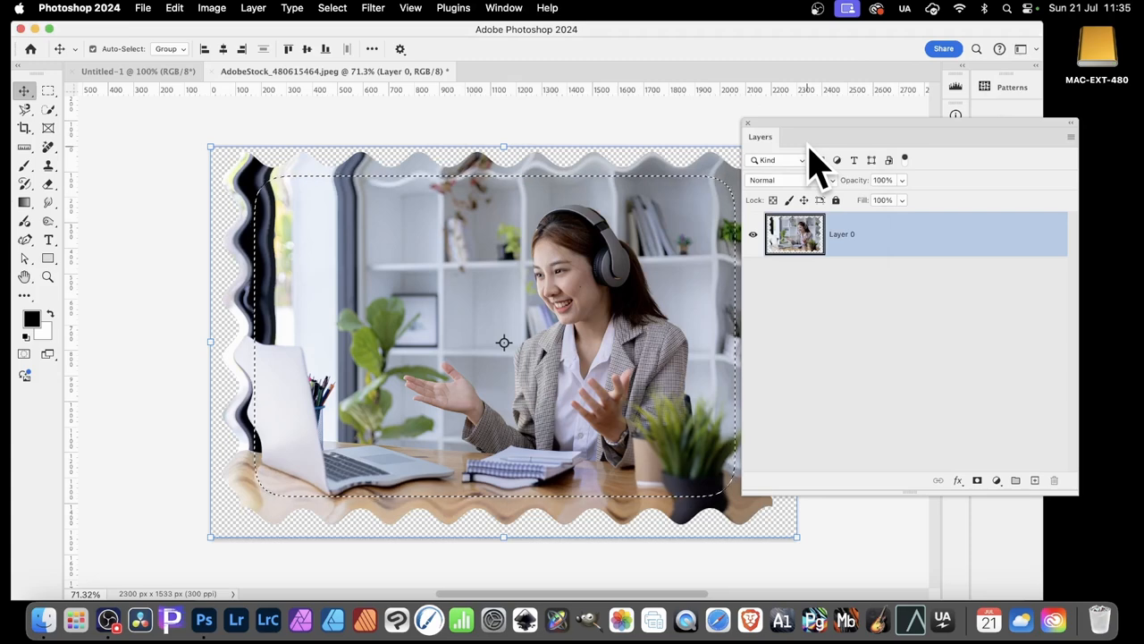
{"action": "mouse_move", "coordinate": [397, 22]}
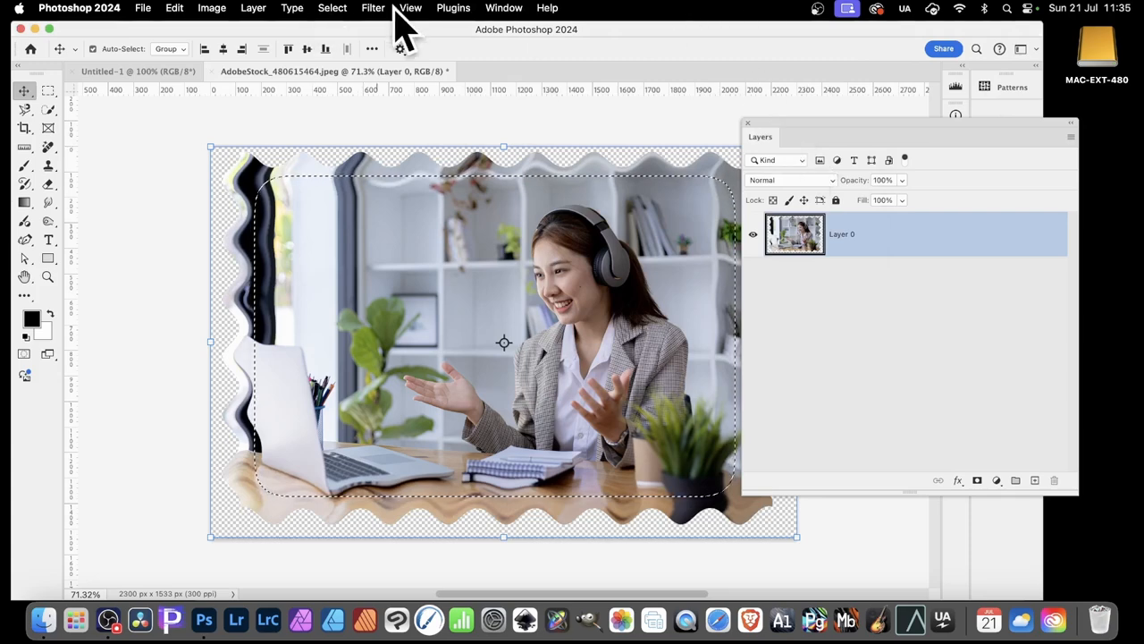
Step: Apply a Ripple distortion at amount 721, medium size, roughening the wavy border
{"action": "left_click", "coordinate": [372, 7]}
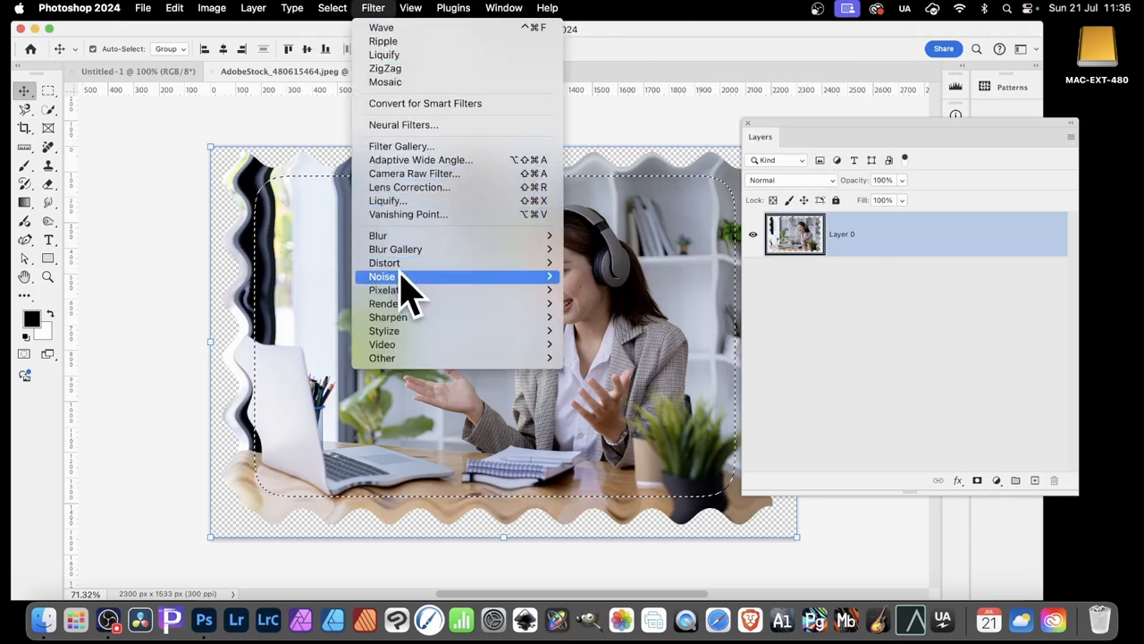
{"action": "mouse_move", "coordinate": [384, 262]}
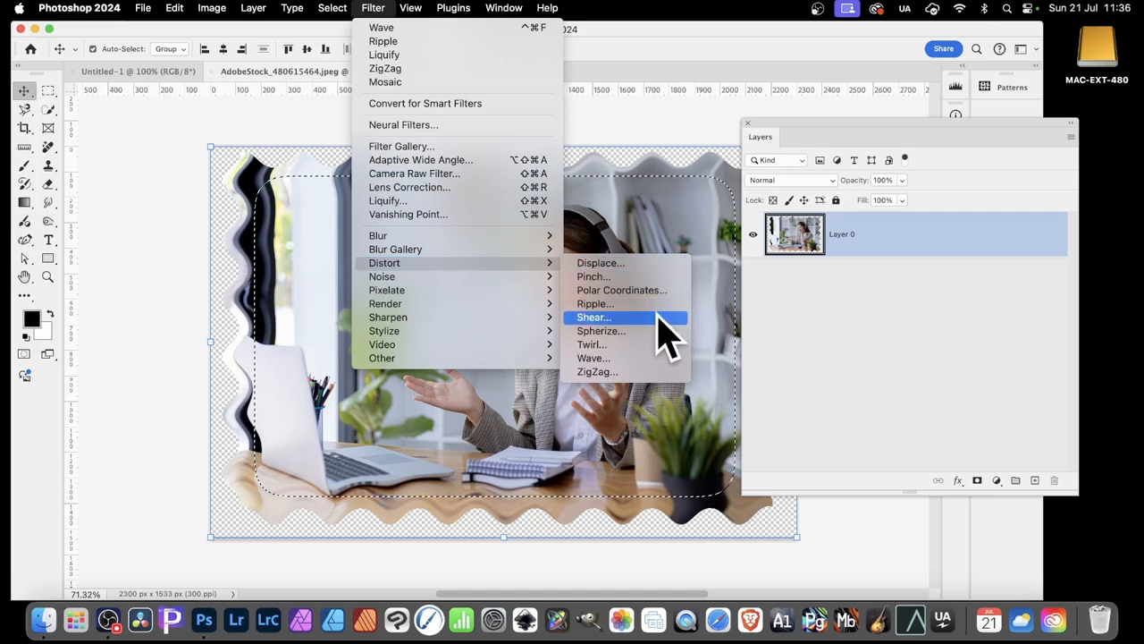
{"action": "mouse_move", "coordinate": [594, 304]}
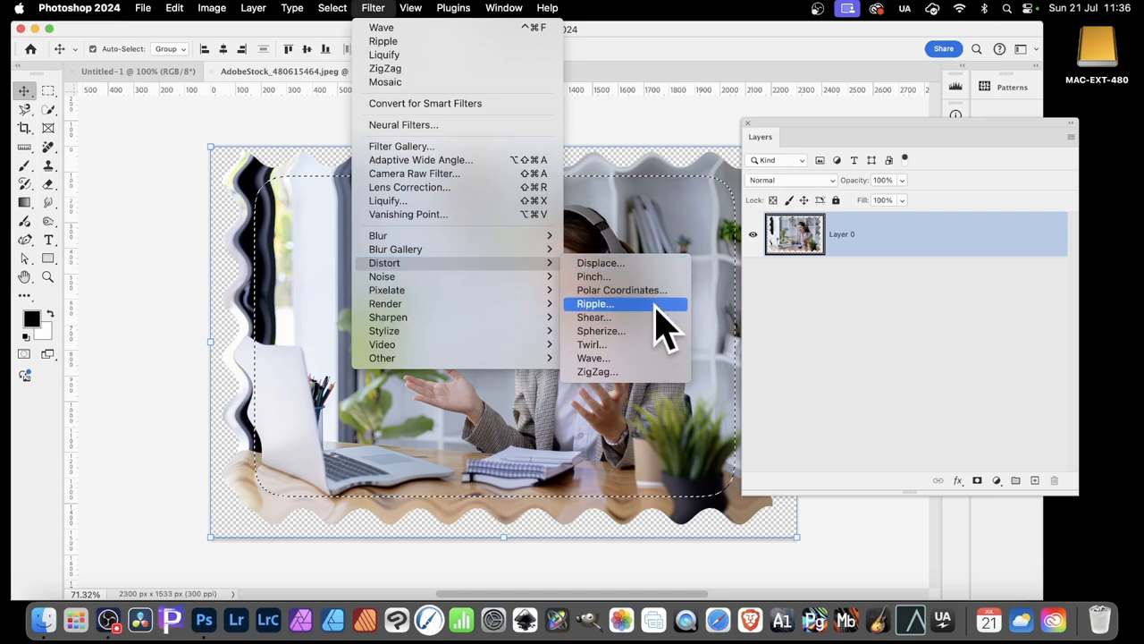
{"action": "left_click", "coordinate": [593, 304]}
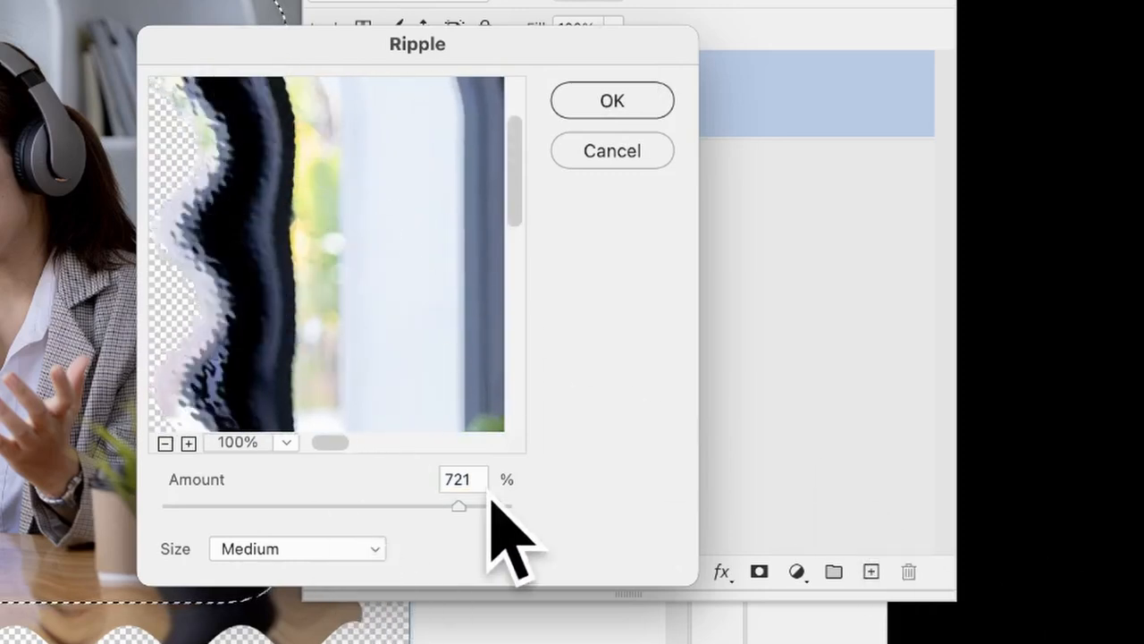
{"action": "mouse_move", "coordinate": [497, 527]}
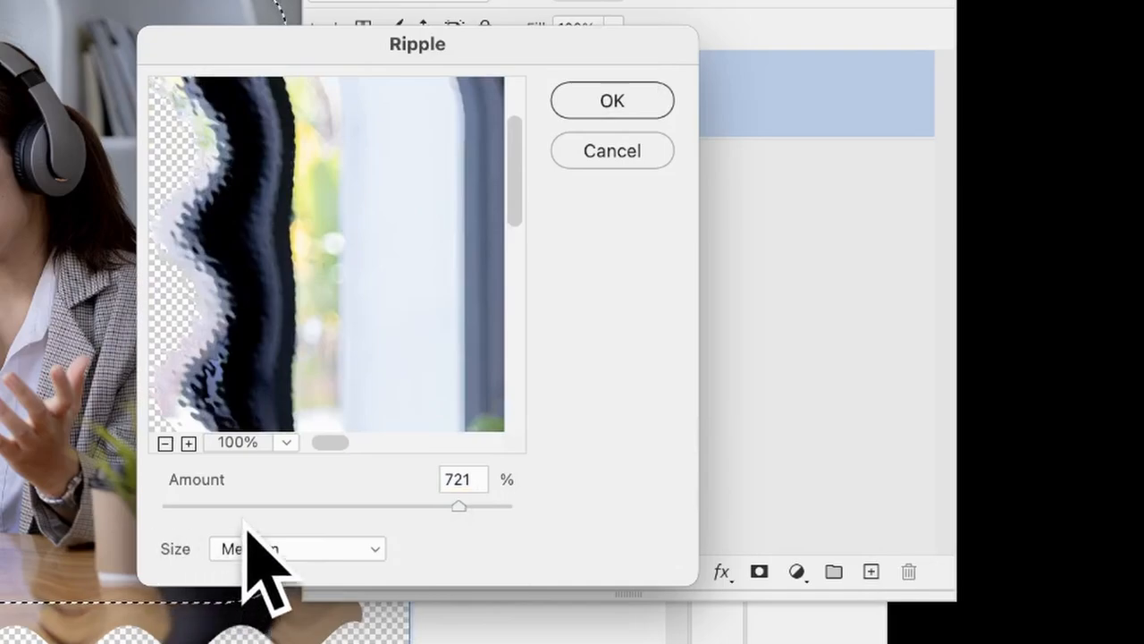
{"action": "left_click", "coordinate": [611, 100]}
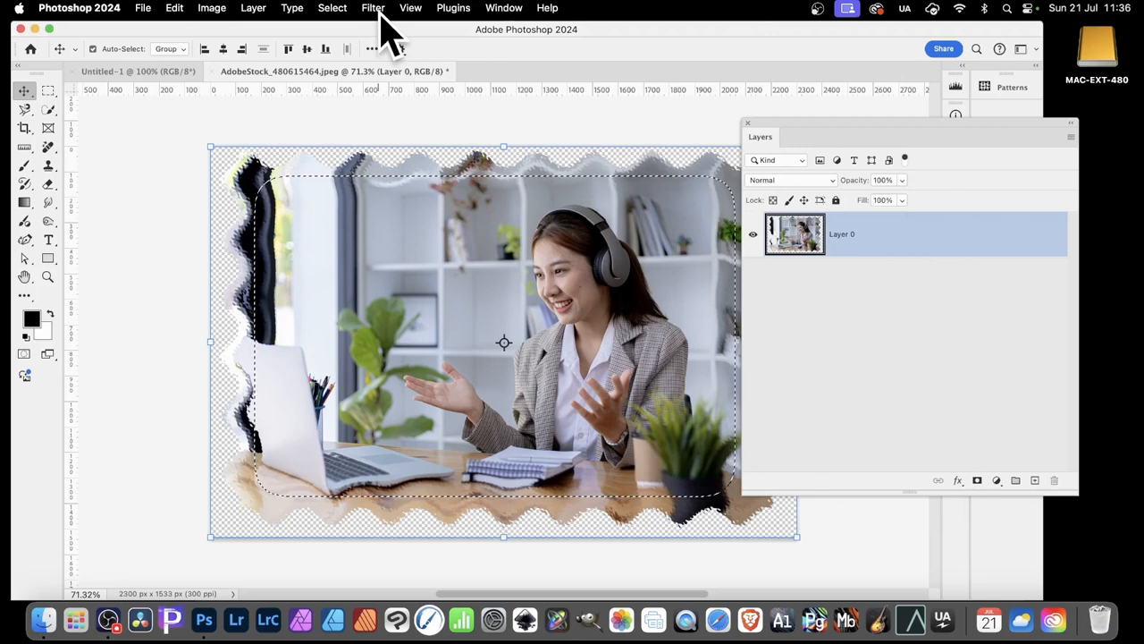
Step: Reapply the Ripple filter to make the torn border even rougher
{"action": "left_click", "coordinate": [372, 7]}
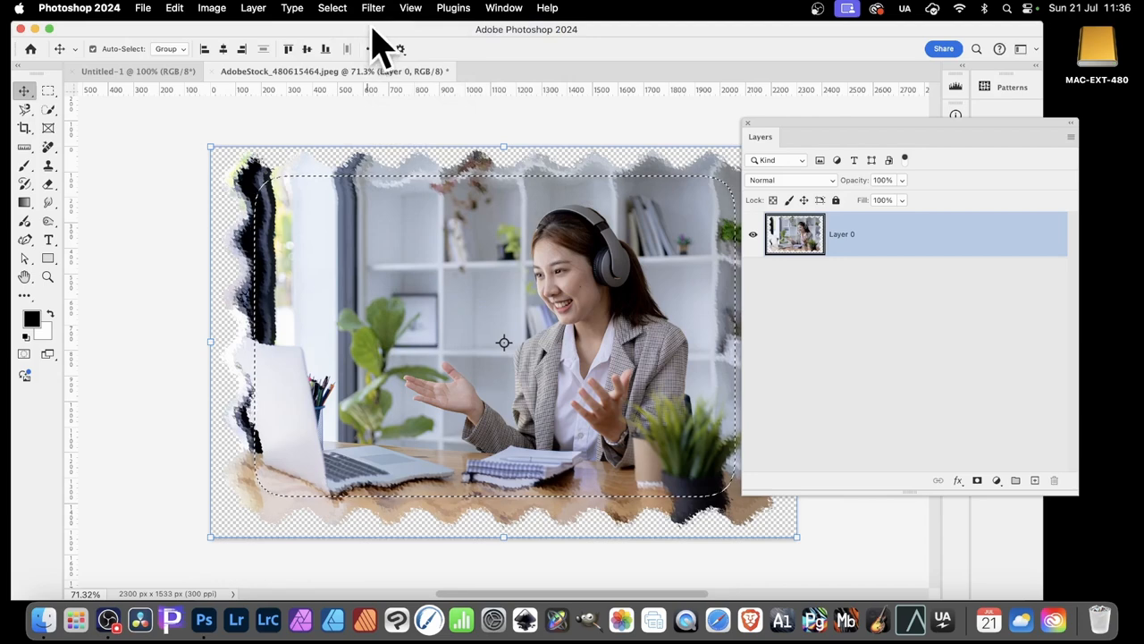
{"action": "mouse_move", "coordinate": [433, 22]}
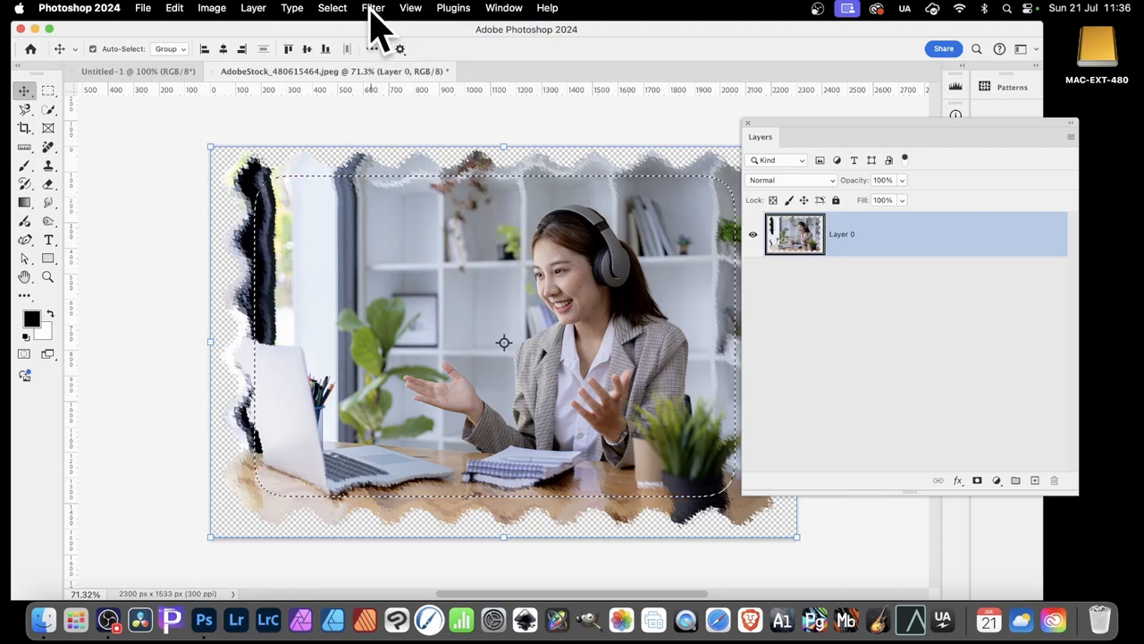
{"action": "mouse_move", "coordinate": [63, 224]}
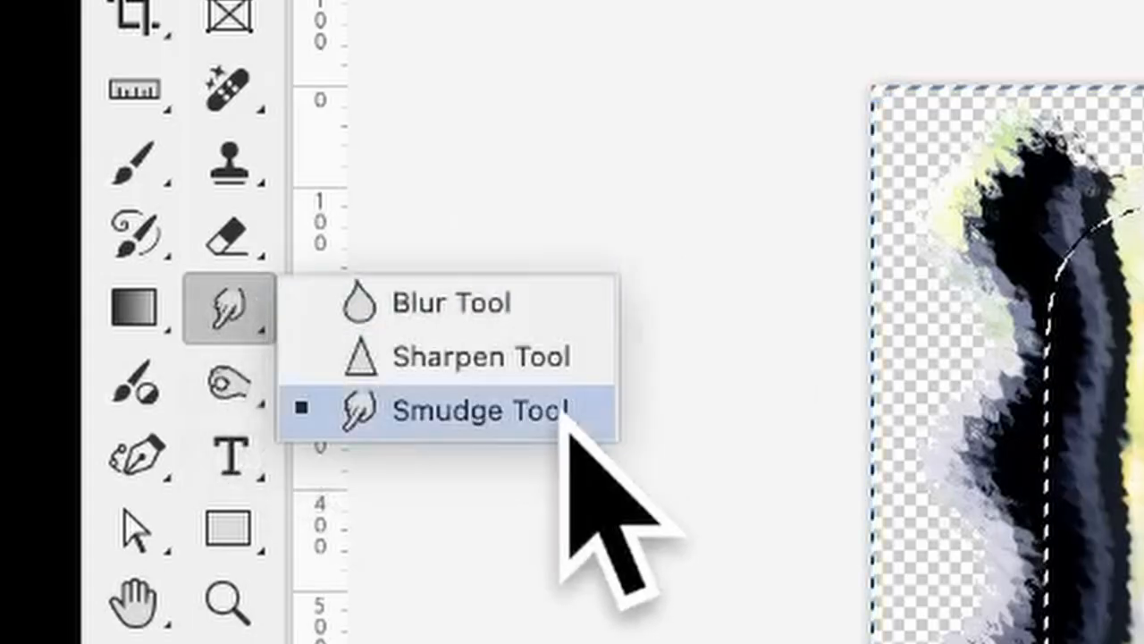
Step: Smudge the torn edge near the laptop at the lower left with a large brush
{"action": "left_click", "coordinate": [480, 411]}
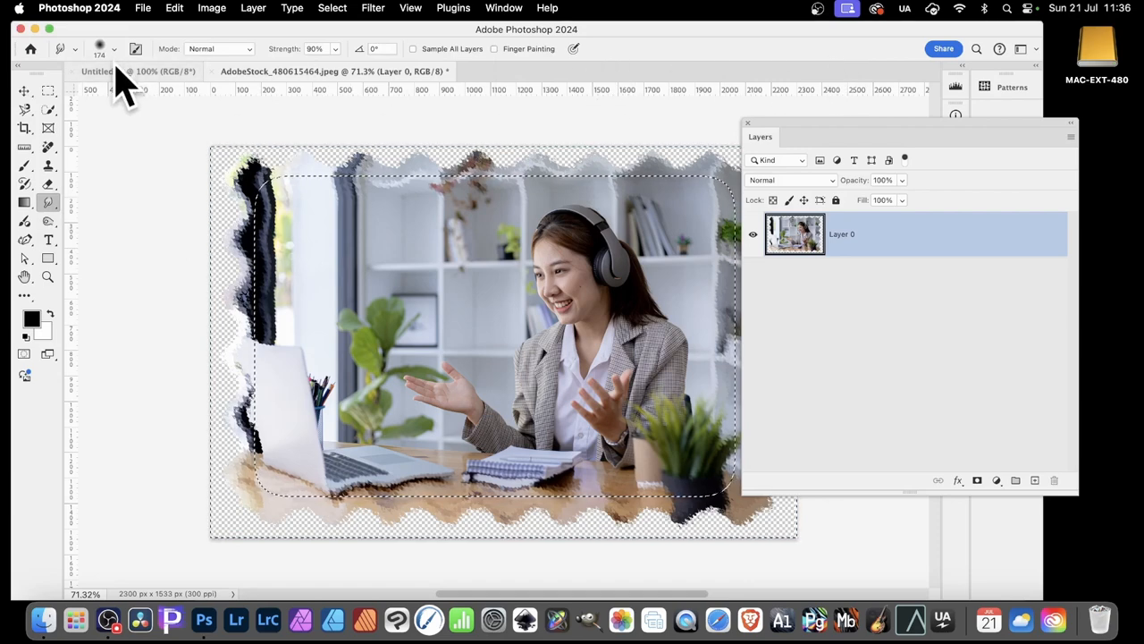
{"action": "left_click", "coordinate": [115, 50]}
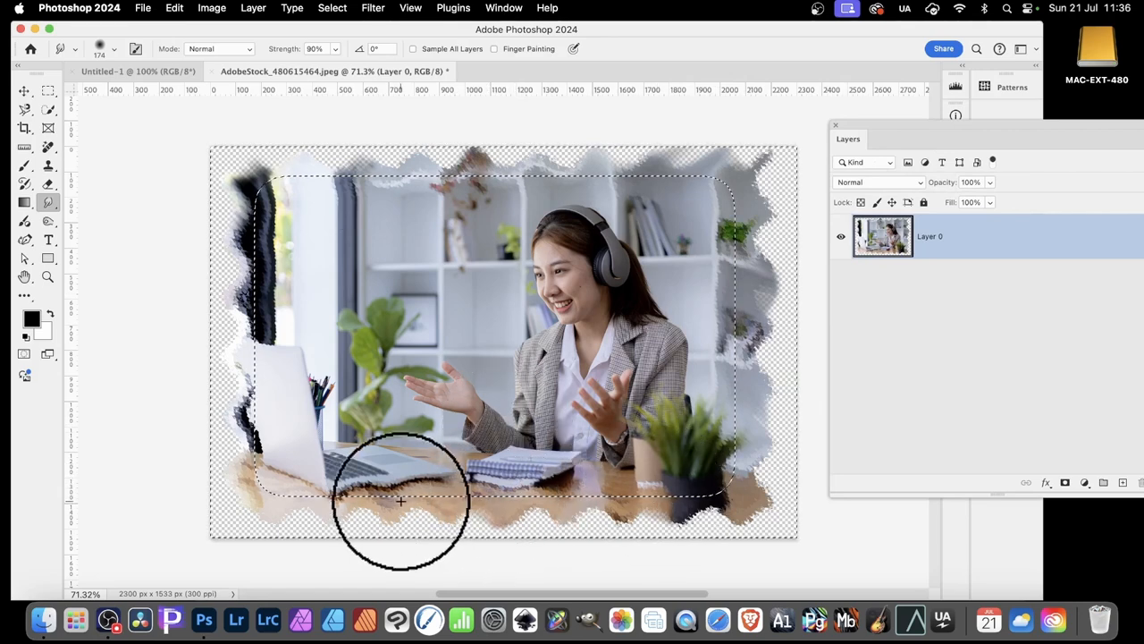
{"action": "left_click_drag", "start_coordinate": [400, 501], "coordinate": [283, 474]}
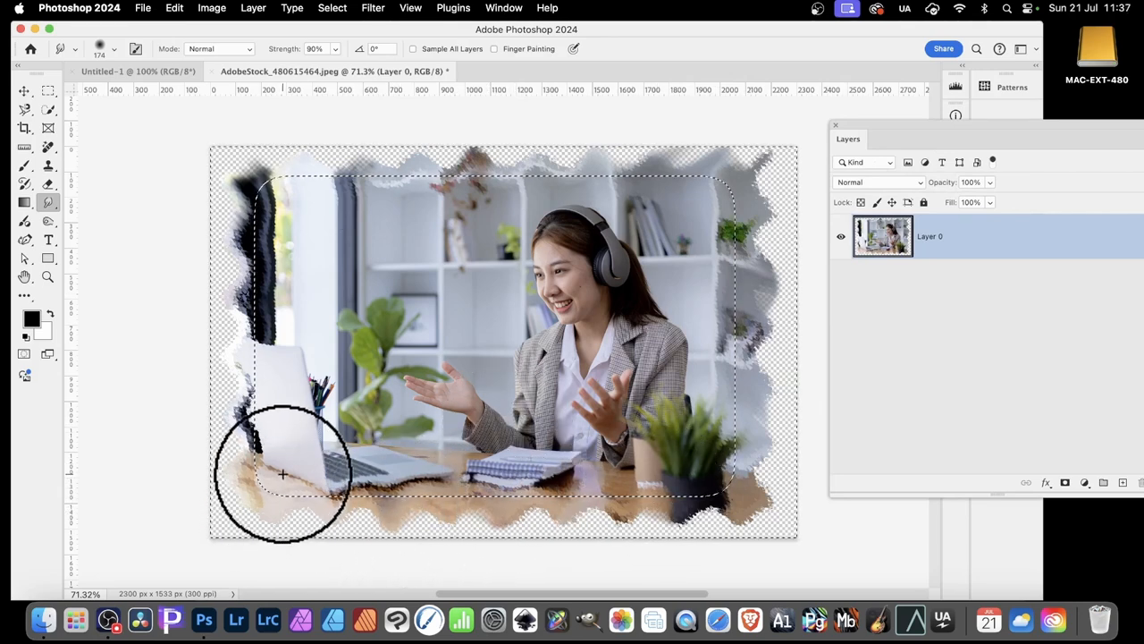